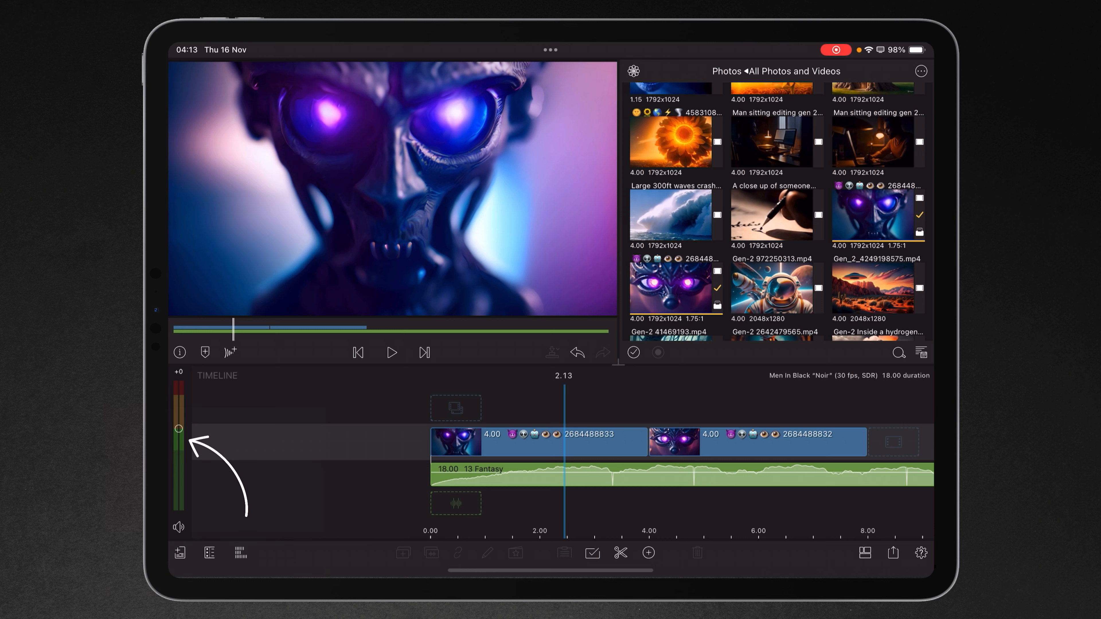
# Toggle project audio mute off and on, then reveal the per-track link, lock, visibility, mute and volume controls.
pyautogui.moveTo(179, 430); pyautogui.dragTo(178, 453)
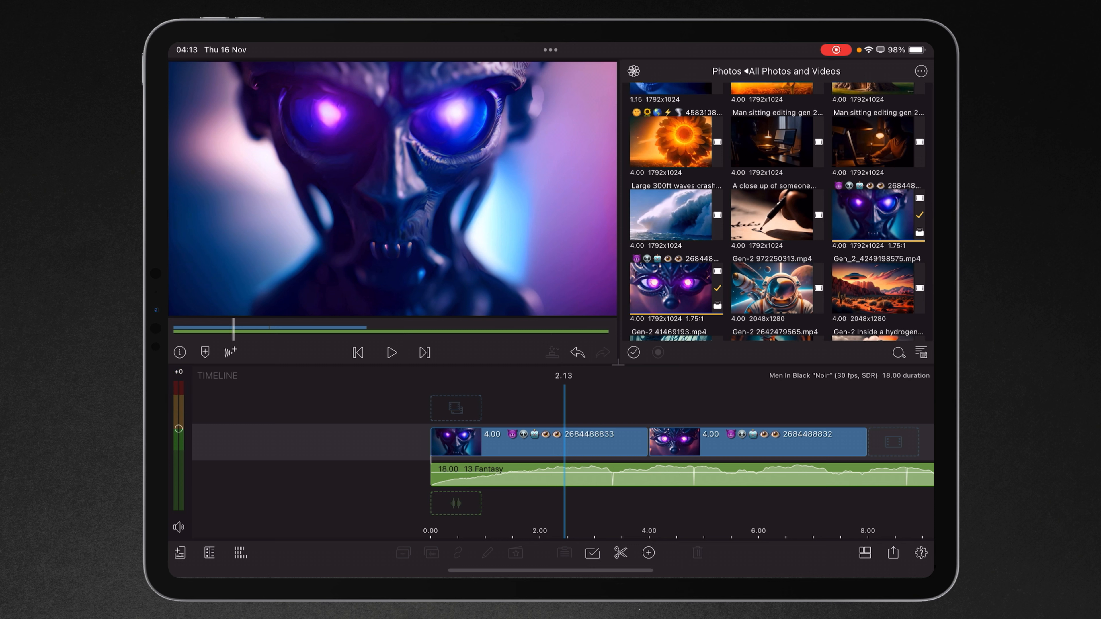
pyautogui.click(179, 528)
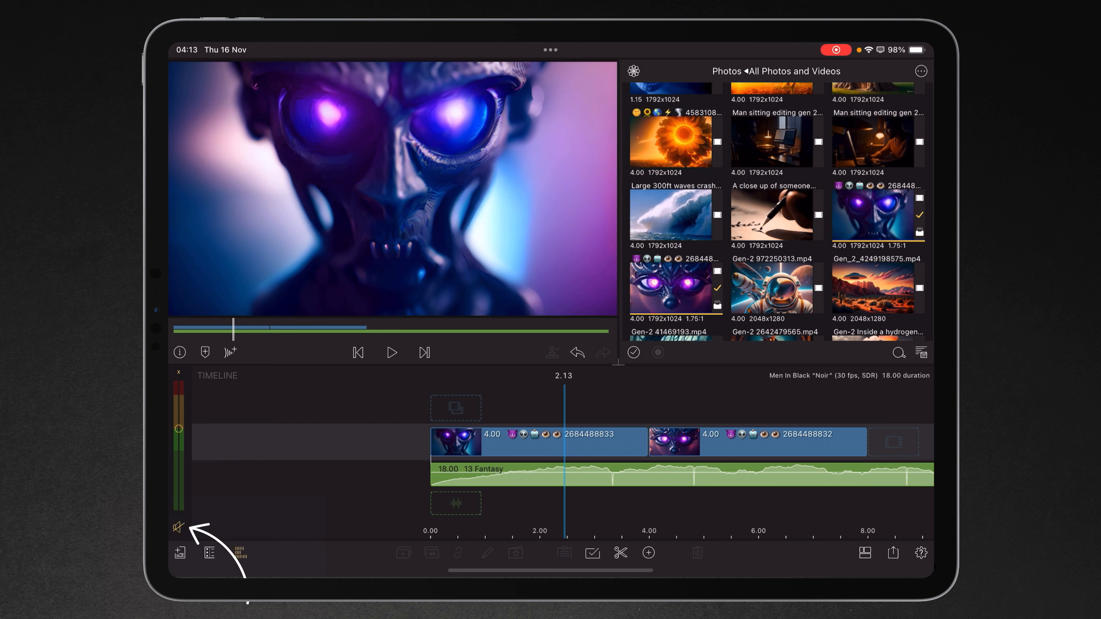
pyautogui.click(178, 530)
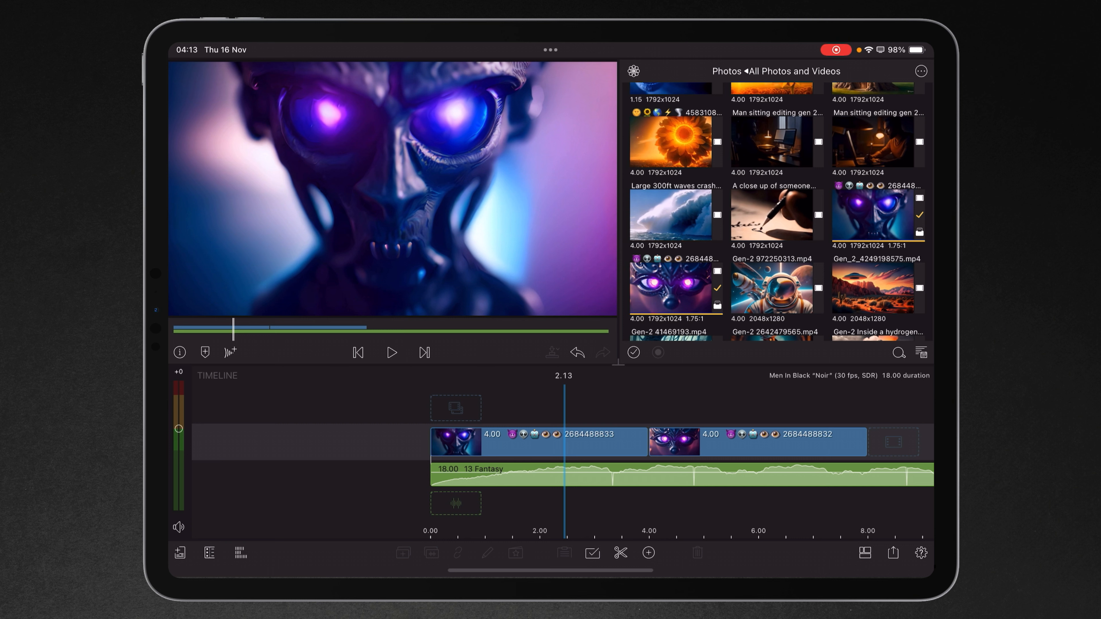
pyautogui.click(237, 554)
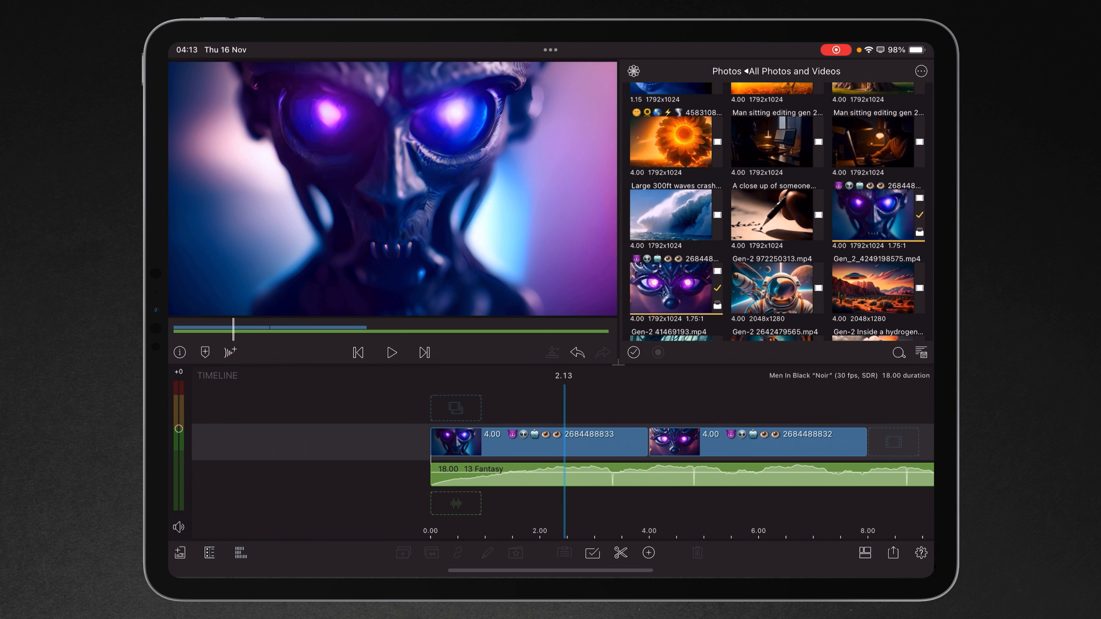
pyautogui.click(208, 553)
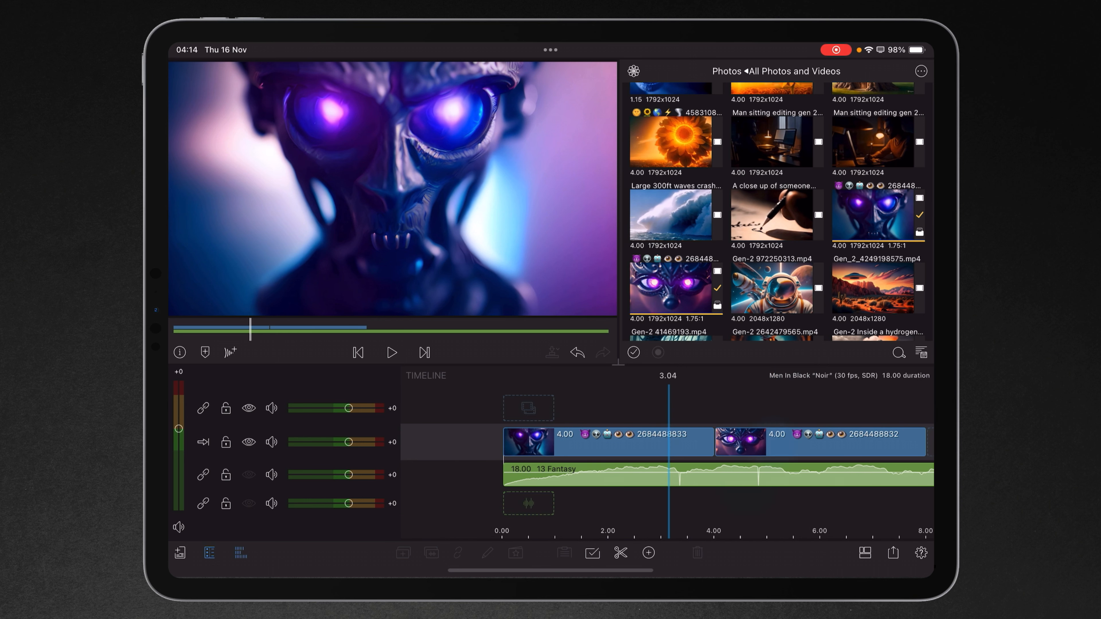
# Select the first four-second alien clip so its clip editing tools appear.
pyautogui.click(601, 441)
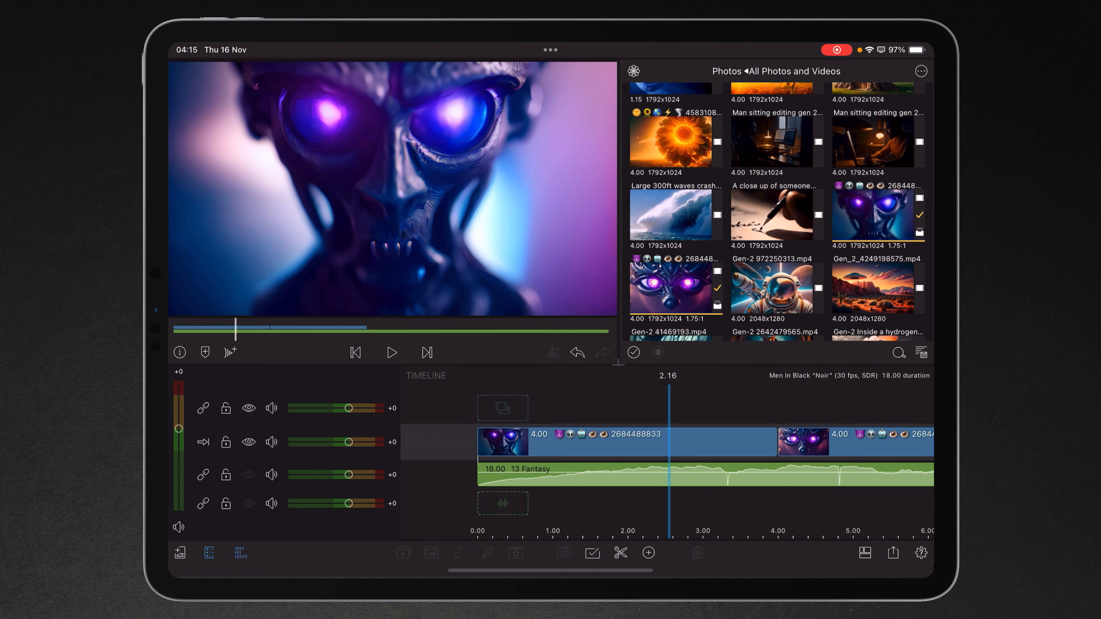
pyautogui.click(594, 440)
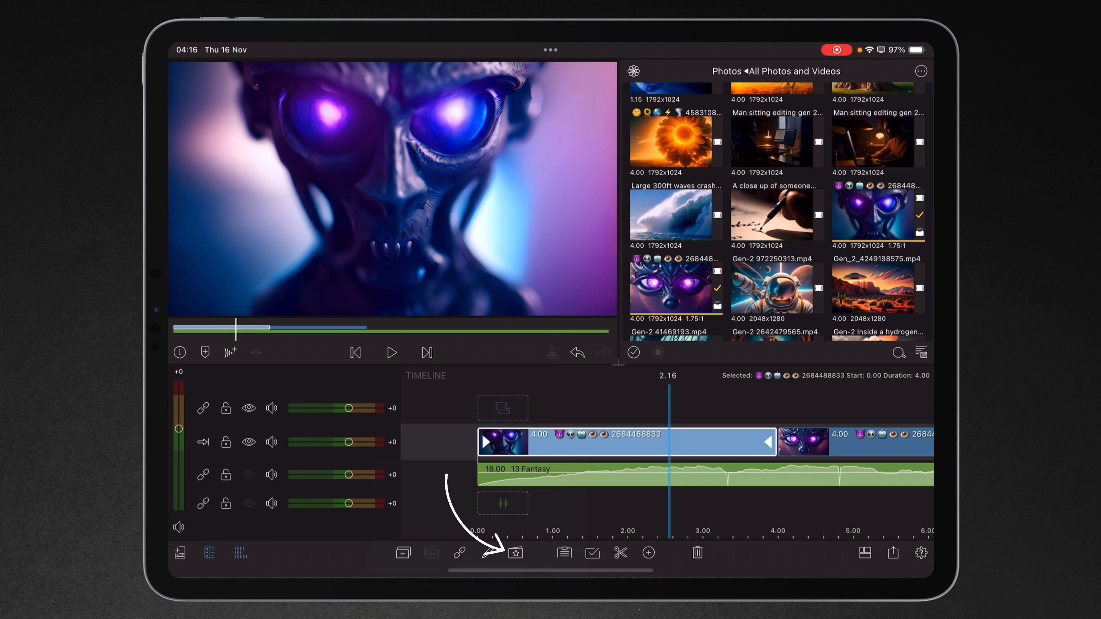
# Browse the Effects, Stabilize and Motion presets and apply a blur preset to the first alien clip.
pyautogui.click(516, 554)
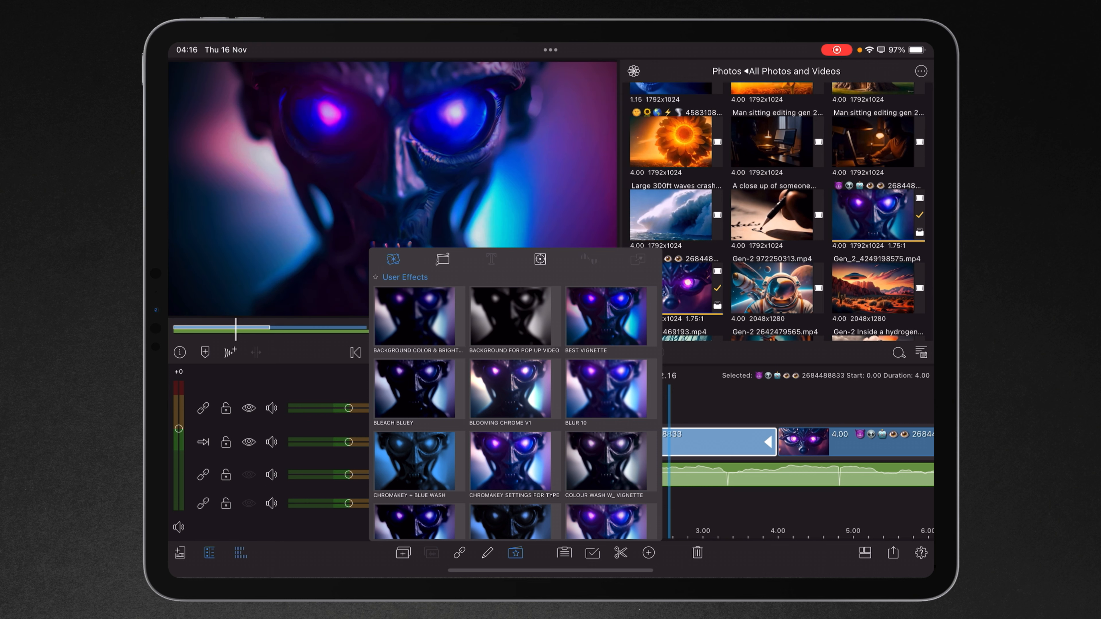
pyautogui.click(607, 391)
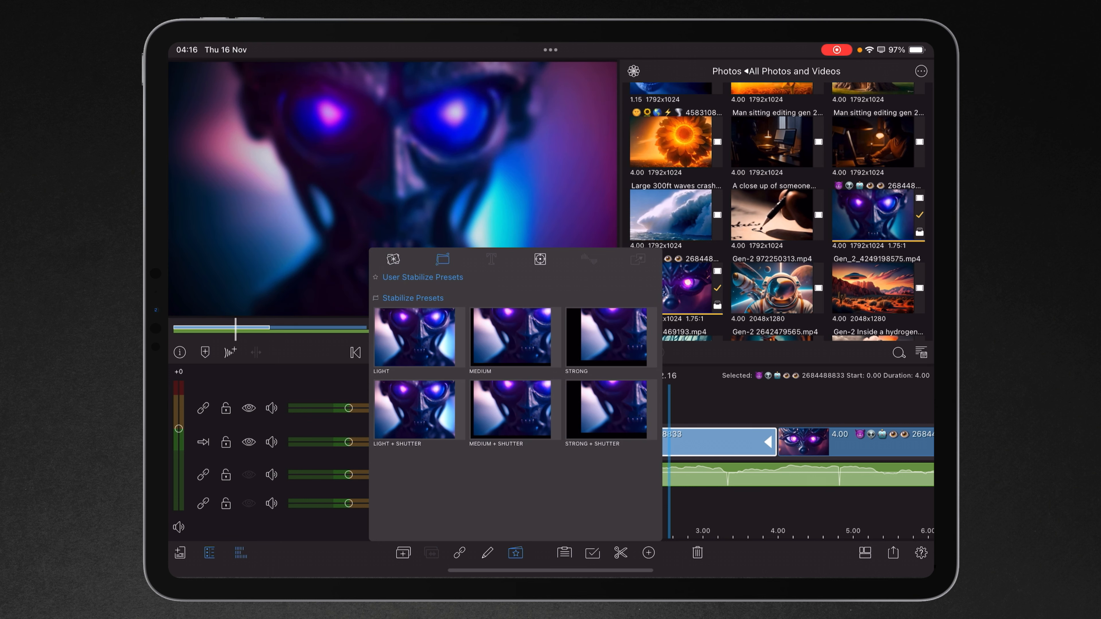
pyautogui.click(539, 259)
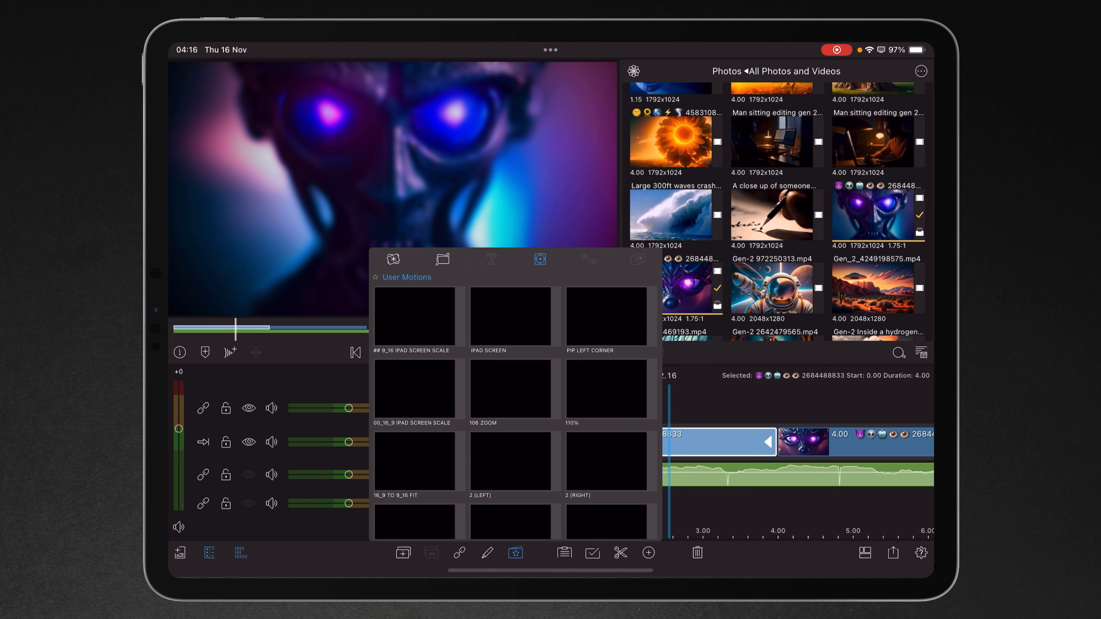
pyautogui.scroll(-3)
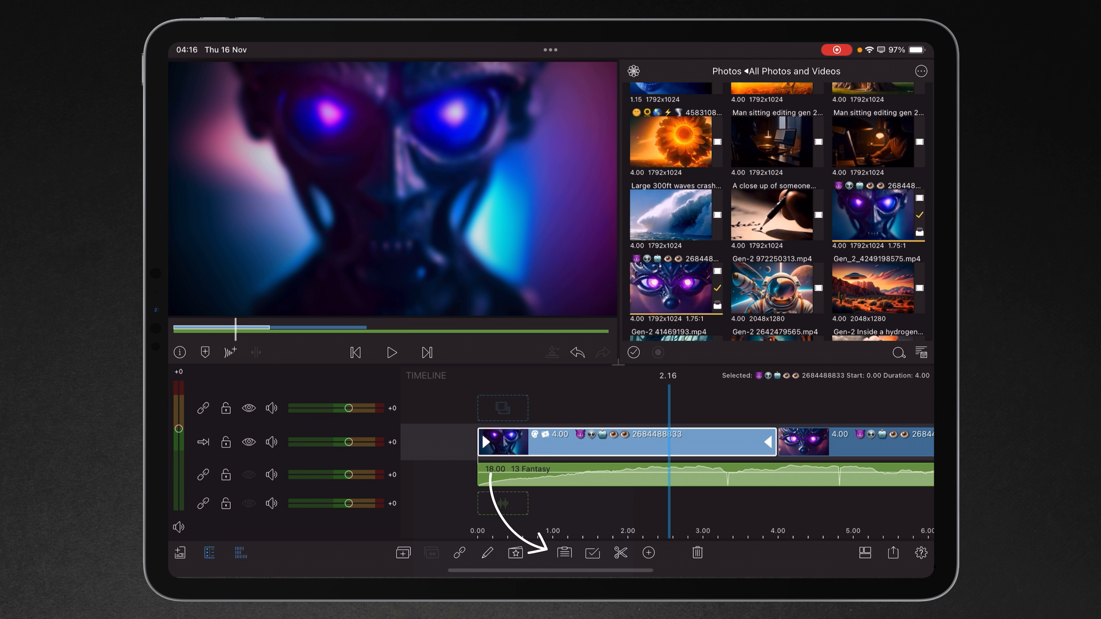
# Place a 2.02 s copy of the first alien clip after it and scrub back to the project start.
pyautogui.click(564, 554)
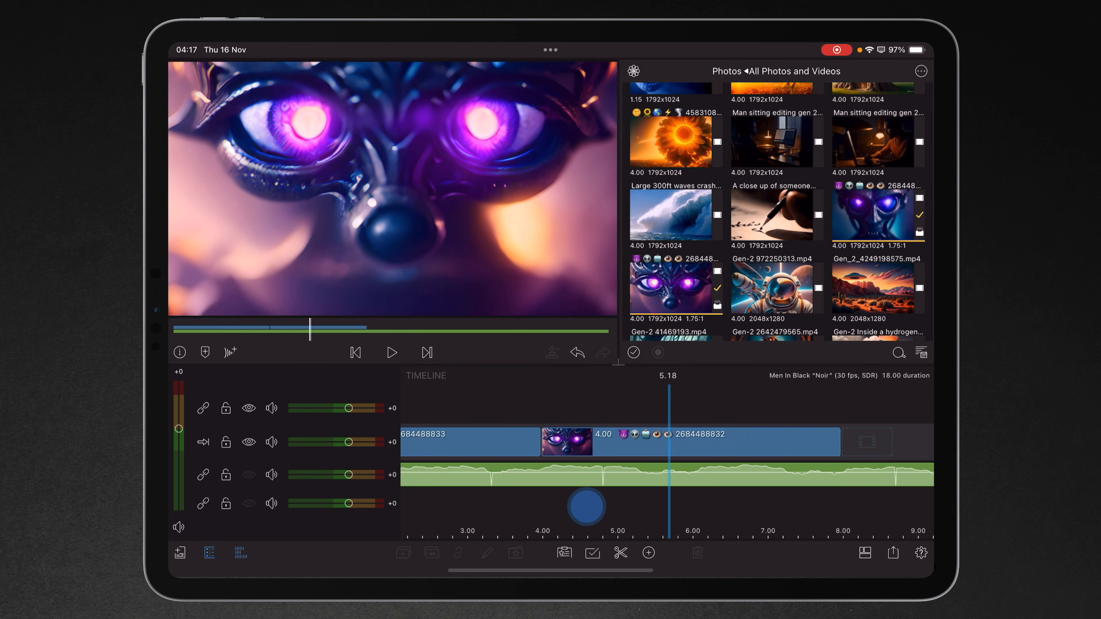
pyautogui.click(671, 435)
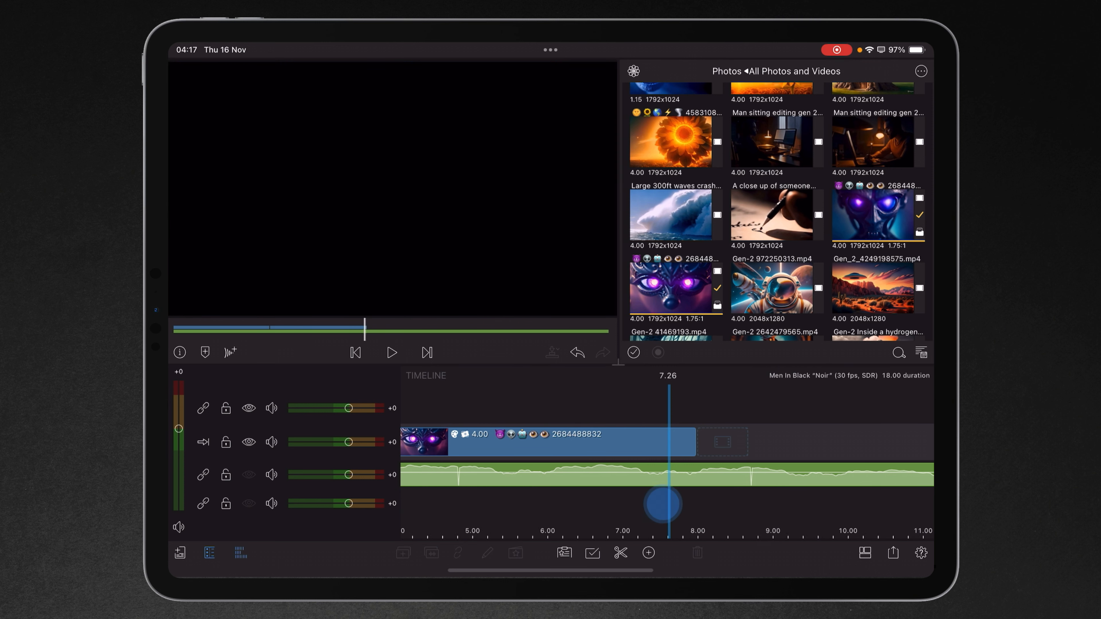
pyautogui.moveTo(663, 500); pyautogui.dragTo(629, 500)
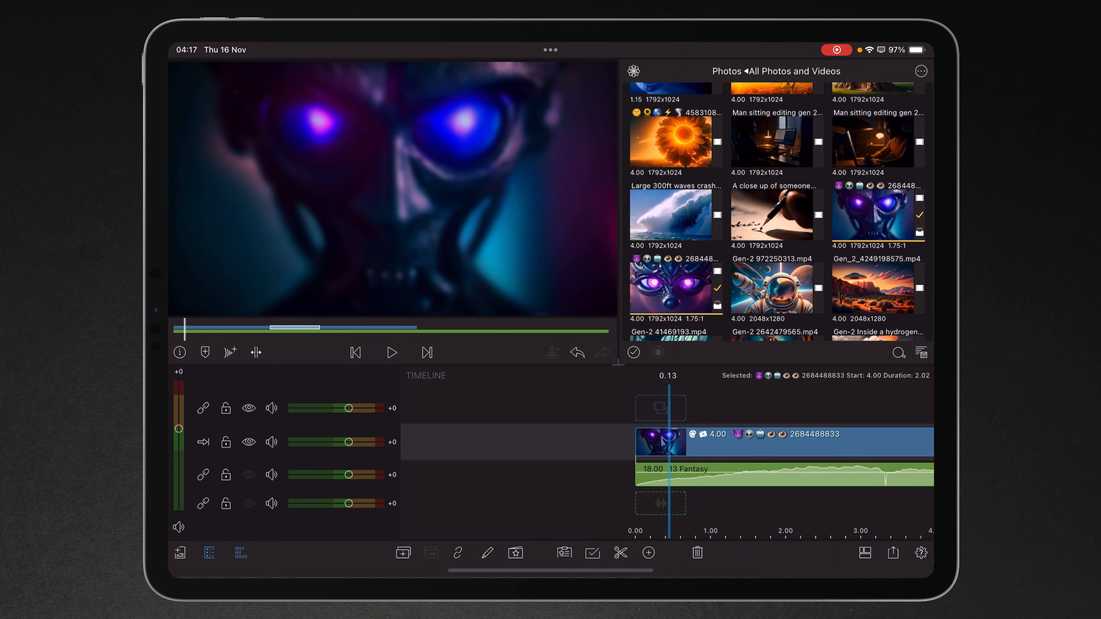
pyautogui.click(391, 352)
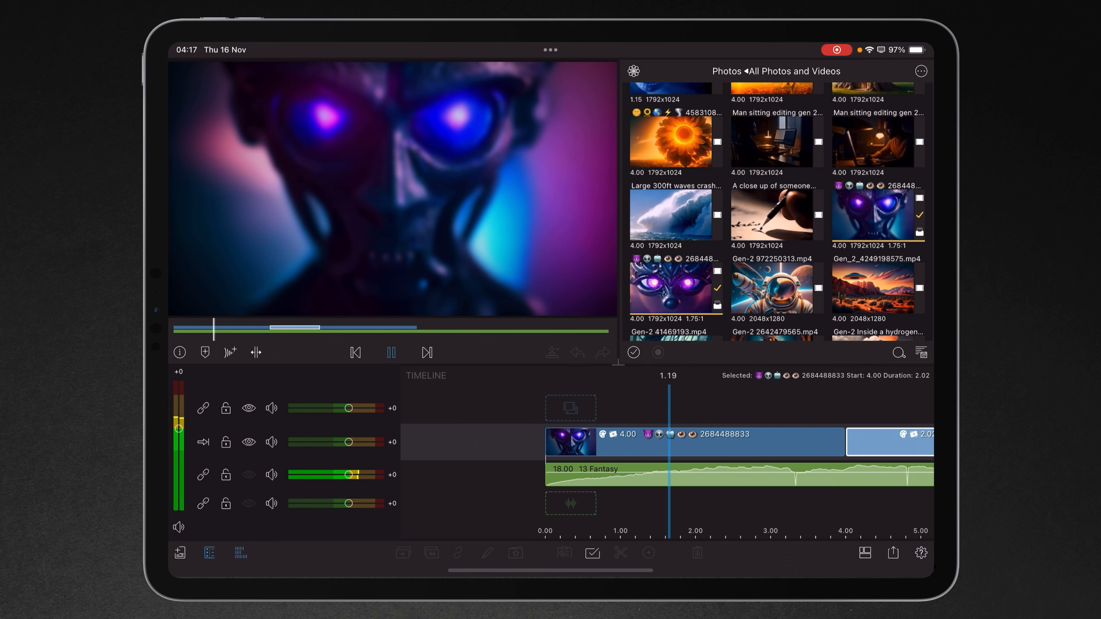
pyautogui.click(391, 352)
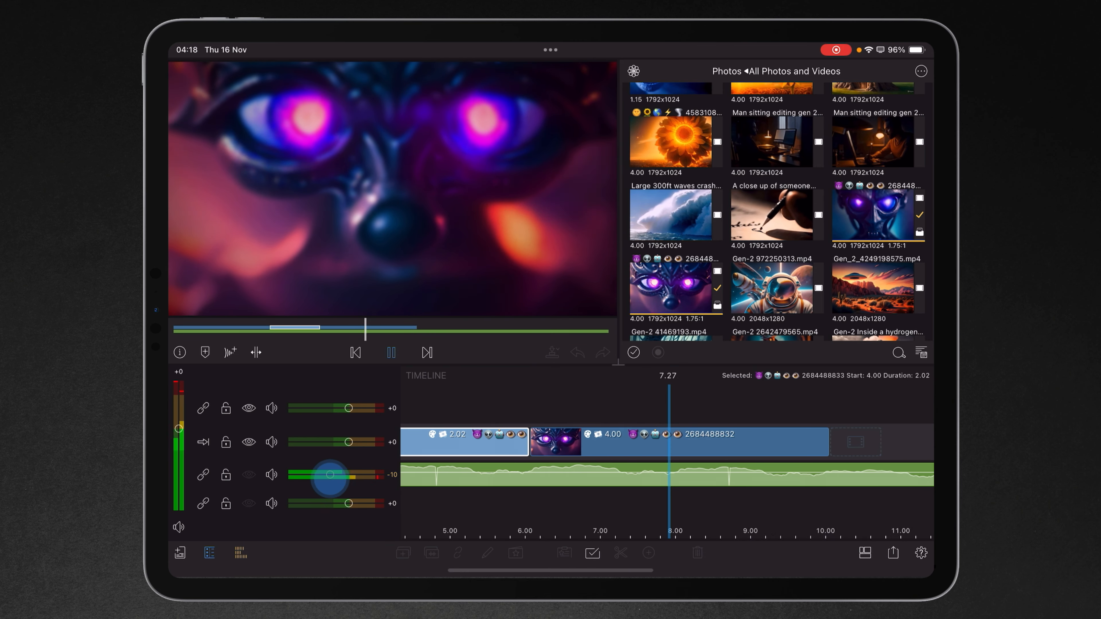
pyautogui.click(391, 353)
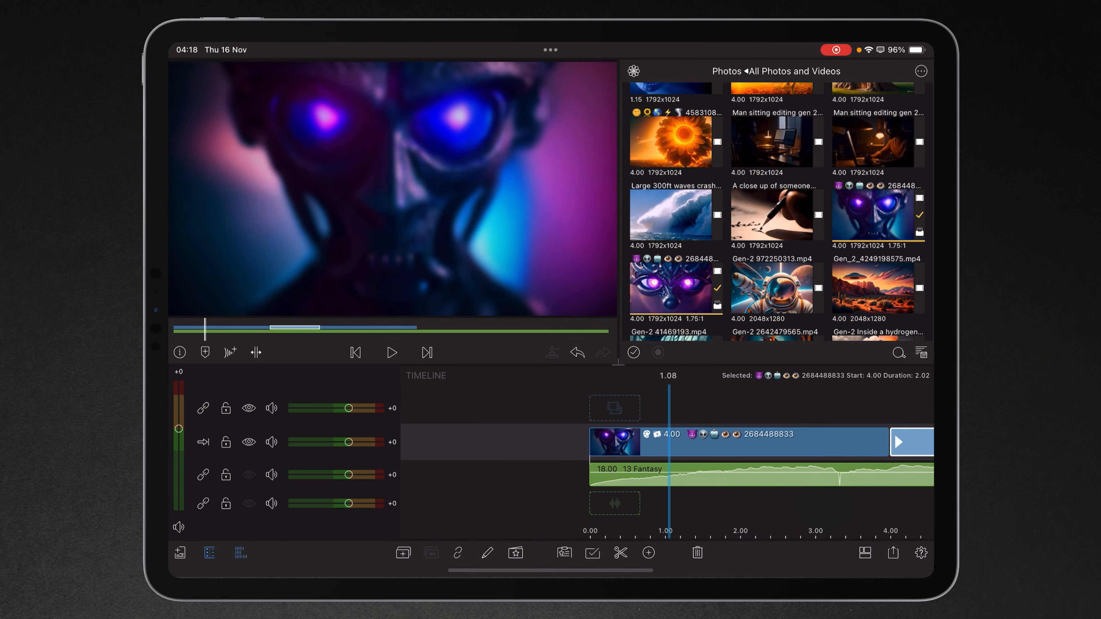
pyautogui.click(390, 352)
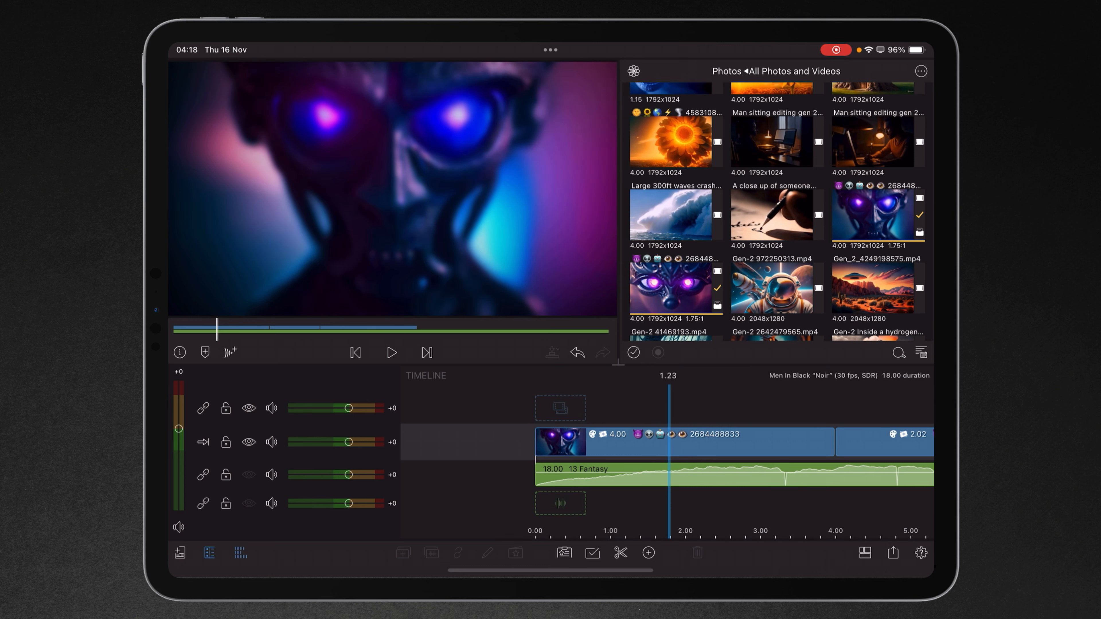
pyautogui.click(391, 352)
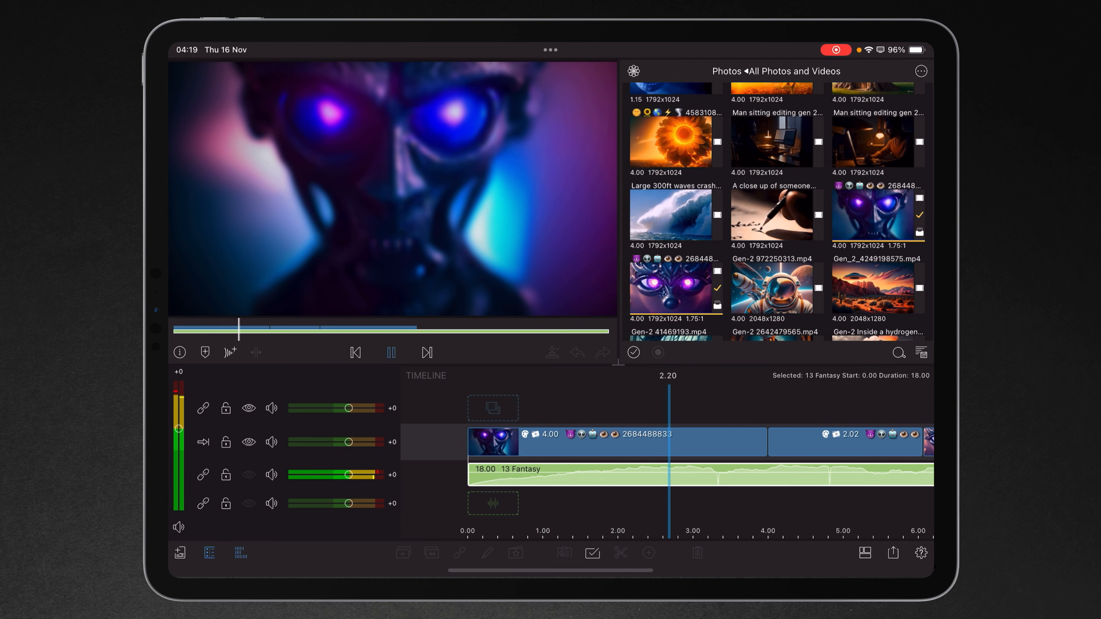
pyautogui.click(391, 353)
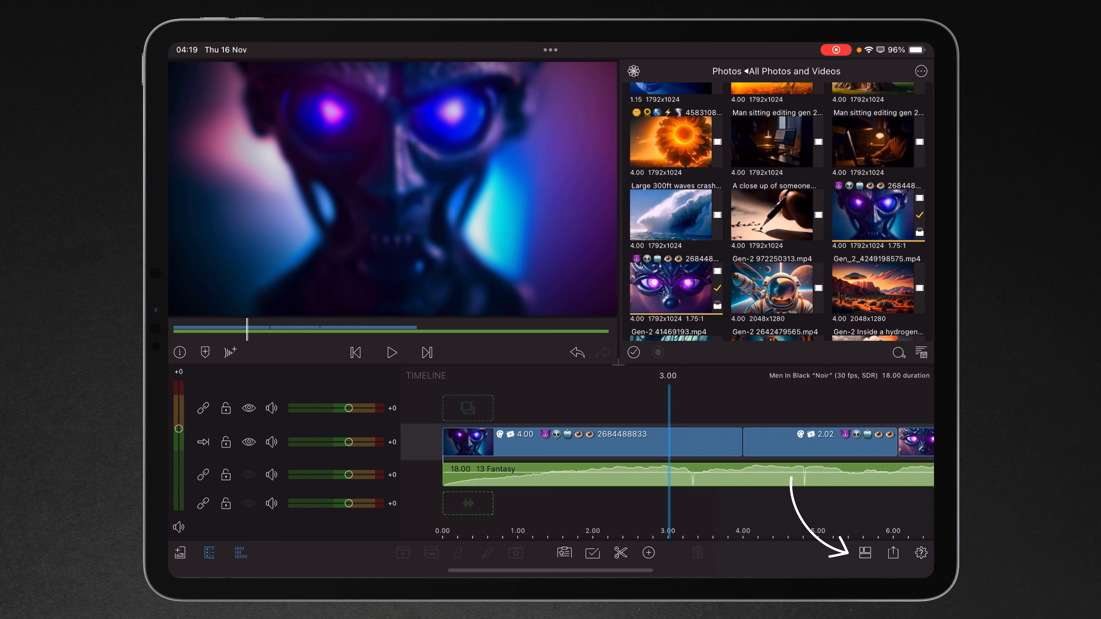
# Swap and restore the viewer/library layout, then bring up Share/Export with Movie, Audio Only, GIF and Snapshot options.
pyautogui.click(865, 554)
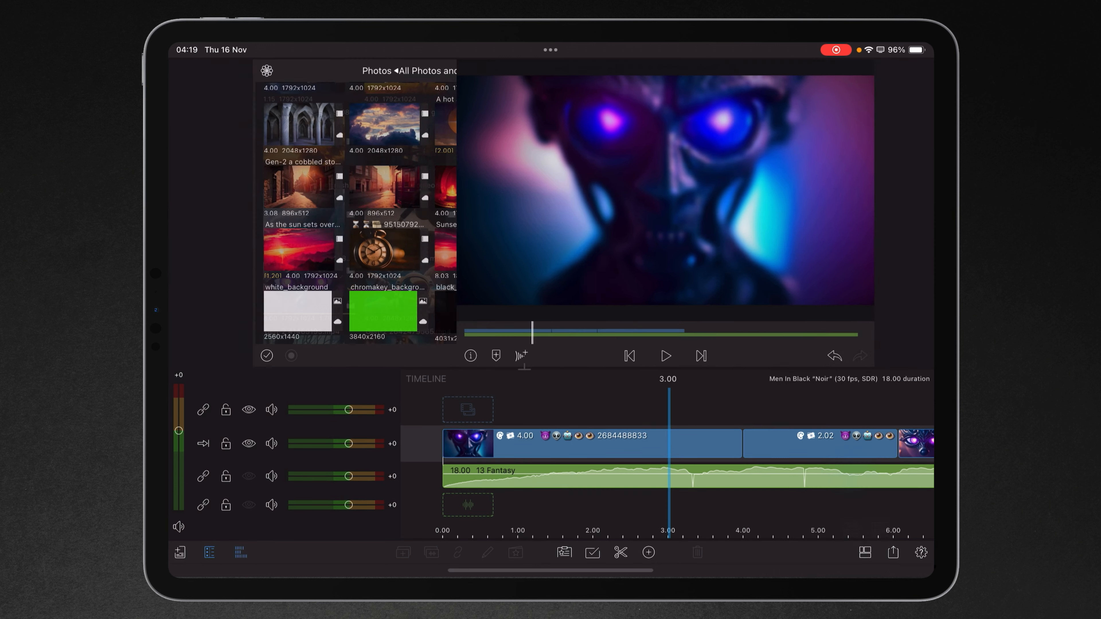
pyautogui.click(865, 553)
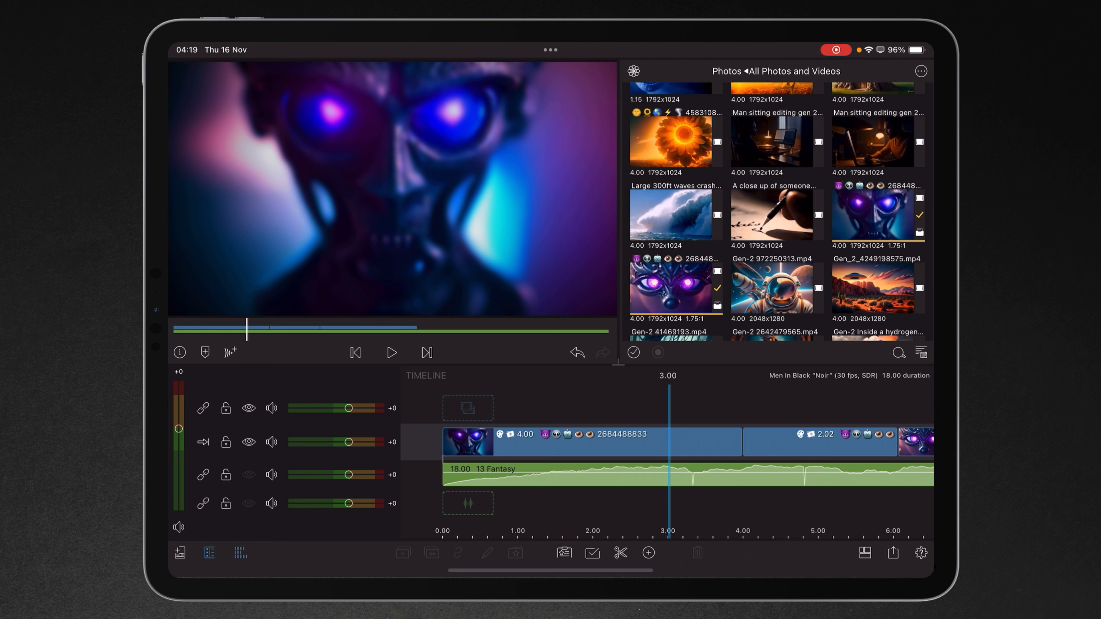
pyautogui.click(892, 554)
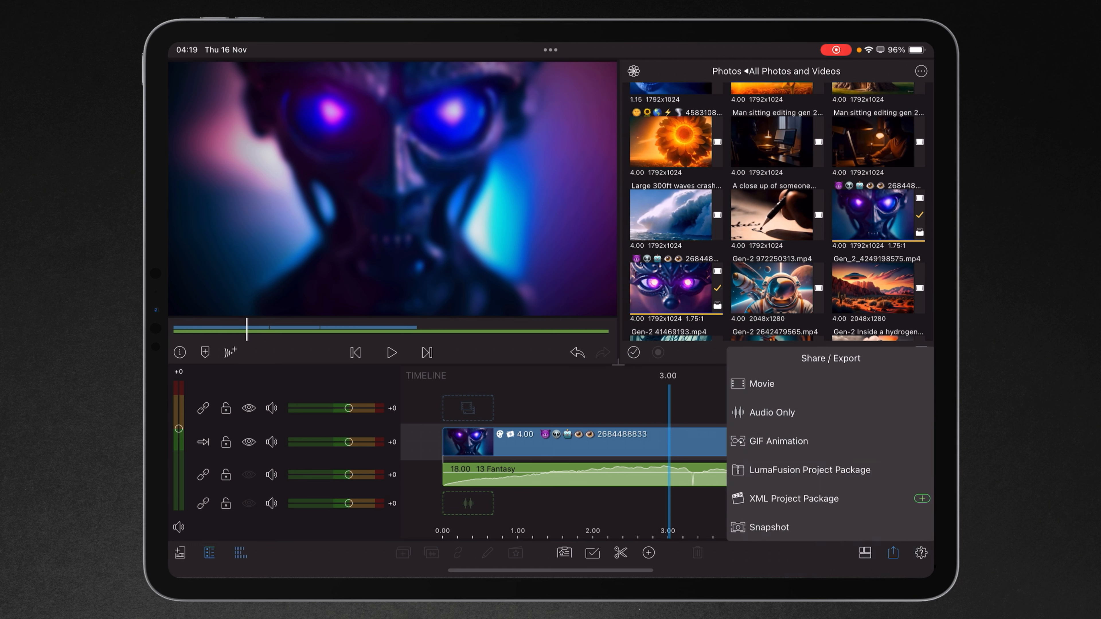